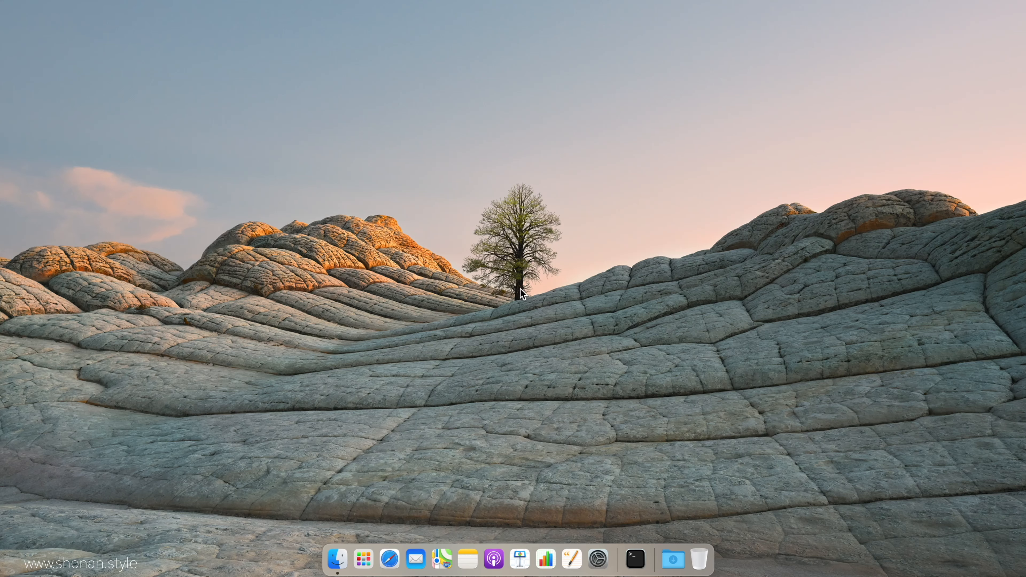
{"action": "mouse_move", "coordinate": [561, 288]}
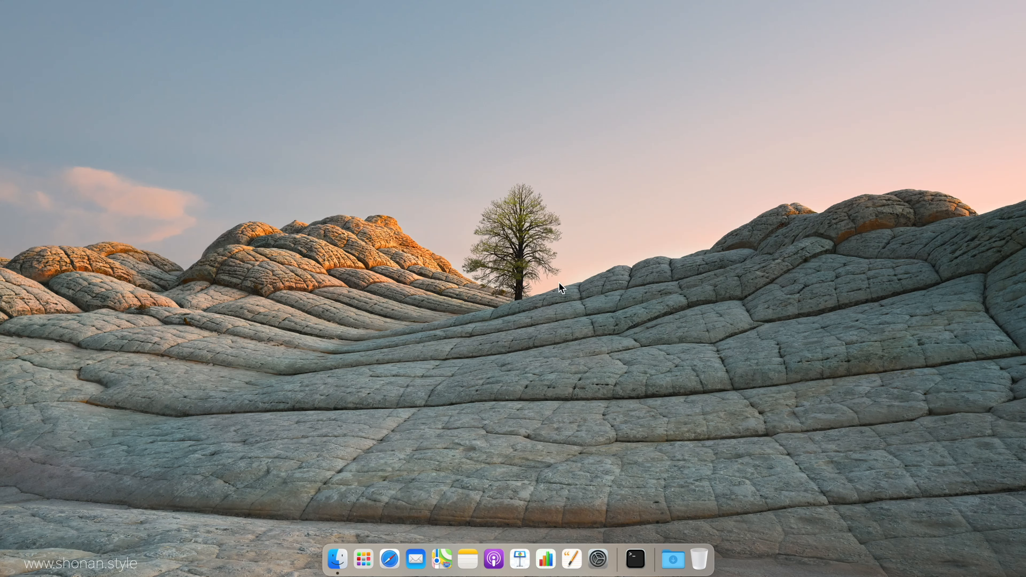
{"action": "mouse_move", "coordinate": [568, 287]}
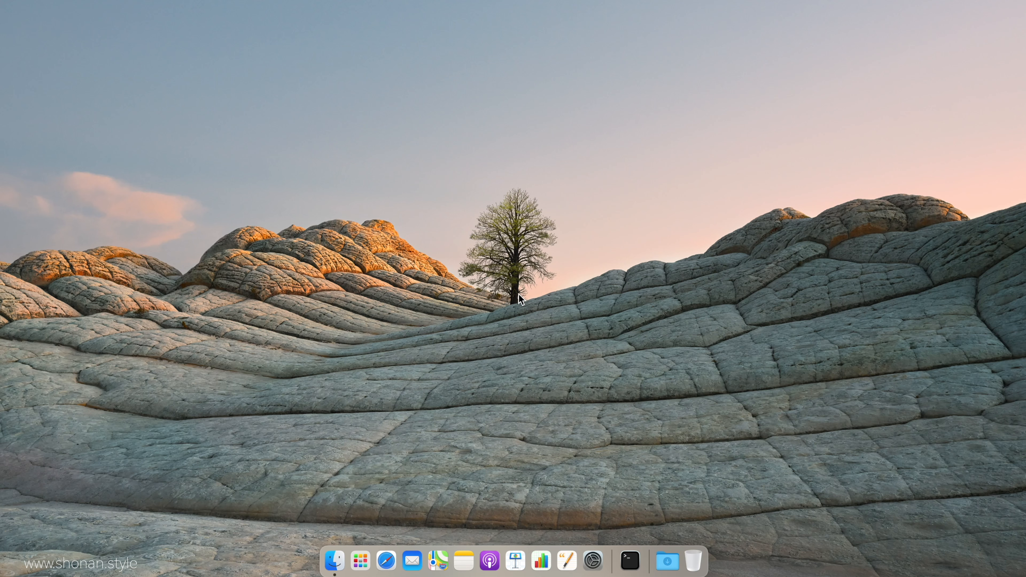
{"action": "mouse_move", "coordinate": [565, 292]}
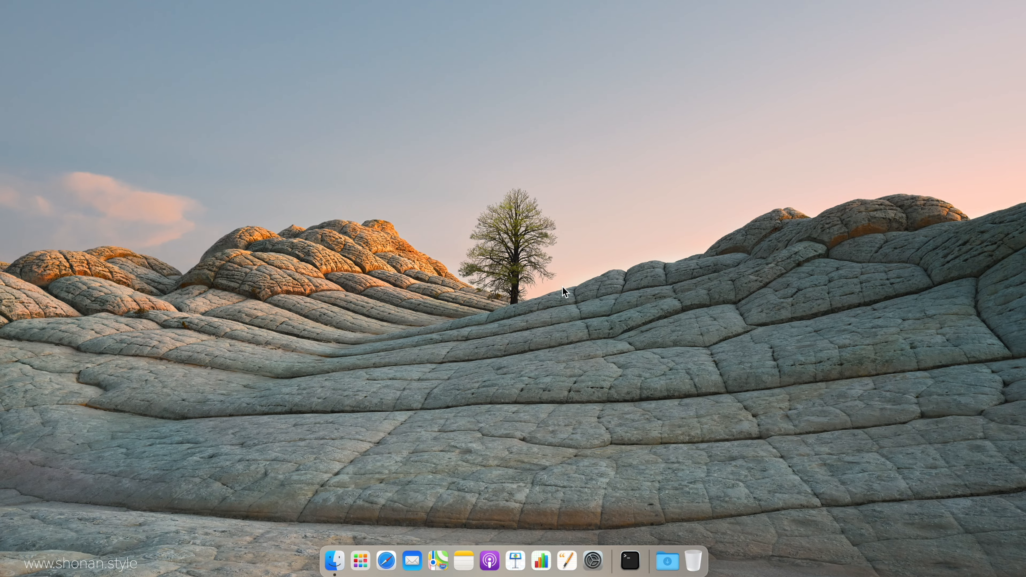
Step: Bring up Launchpad's grid of installed apps from the Dock
{"action": "left_click", "coordinate": [359, 560]}
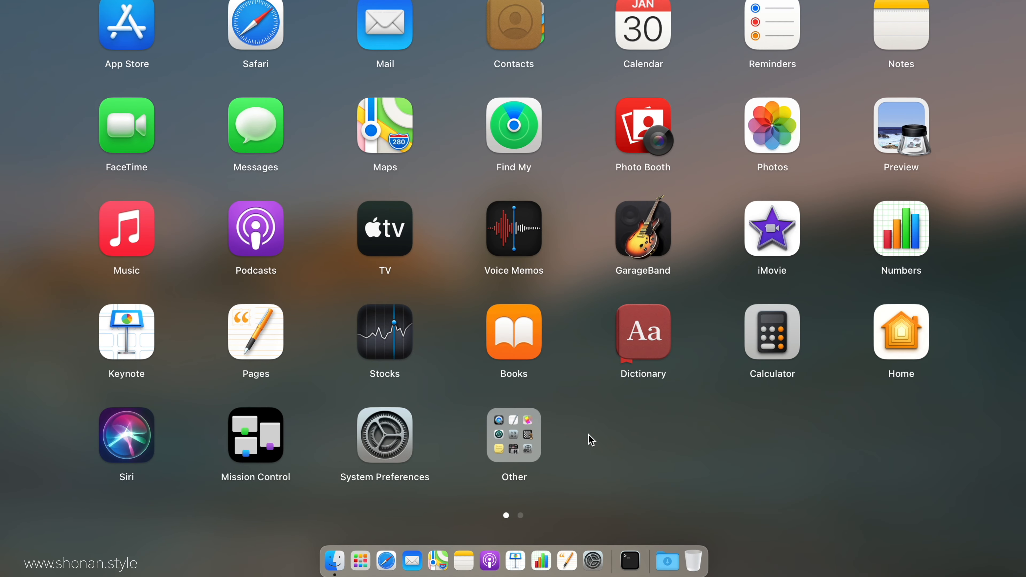
{"action": "mouse_move", "coordinate": [628, 445]}
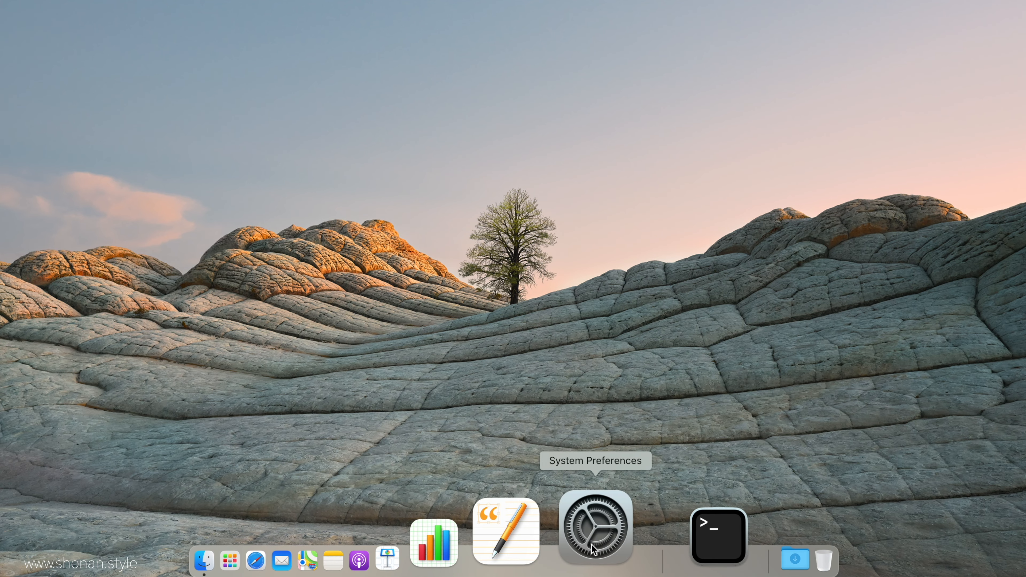
{"action": "mouse_move", "coordinate": [599, 404]}
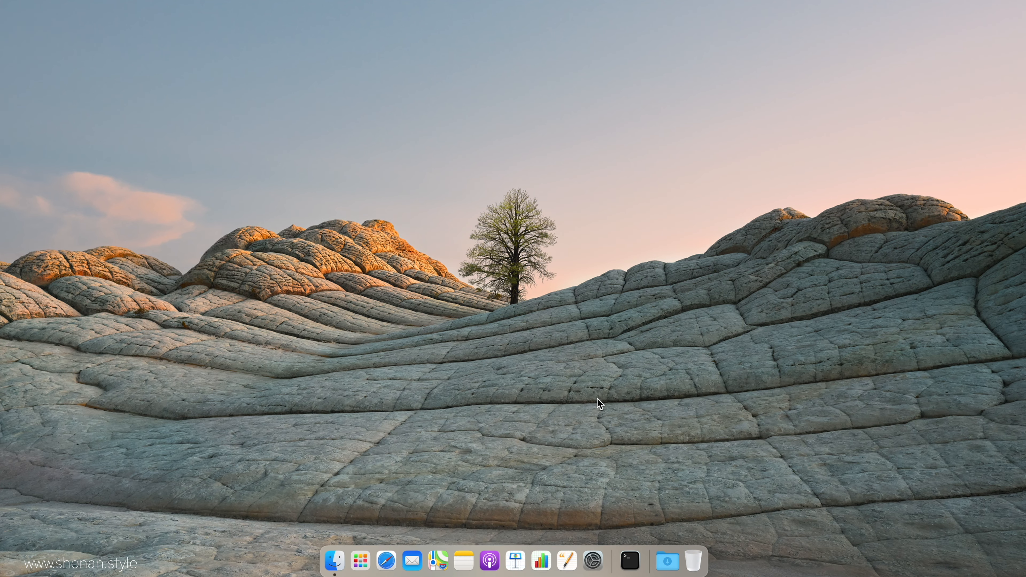
{"action": "left_click", "coordinate": [359, 560]}
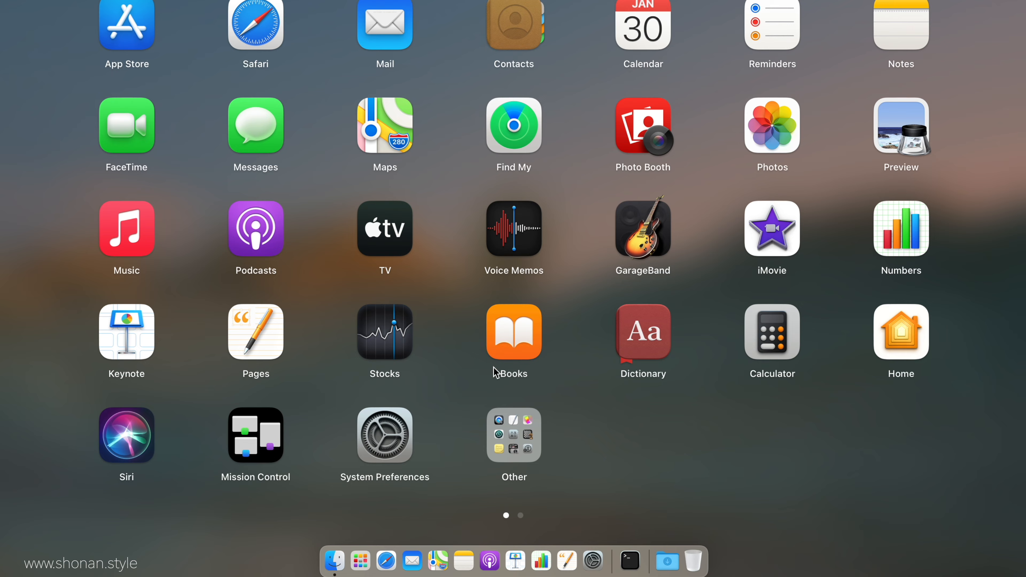
Step: Check Security & Privacy shows only App Store downloads allowed, then close System Preferences
{"action": "left_click", "coordinate": [384, 434]}
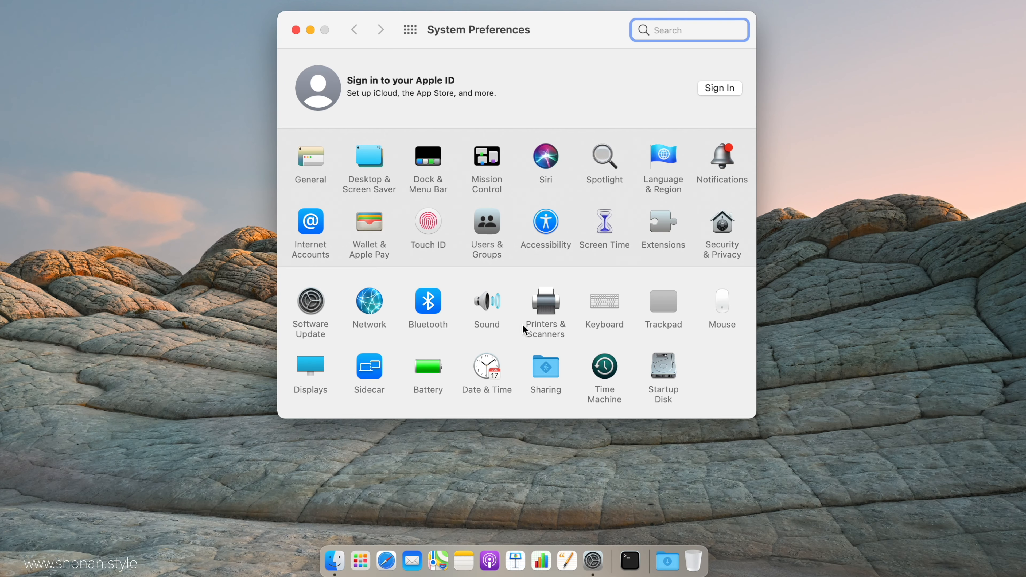
{"action": "mouse_move", "coordinate": [732, 222]}
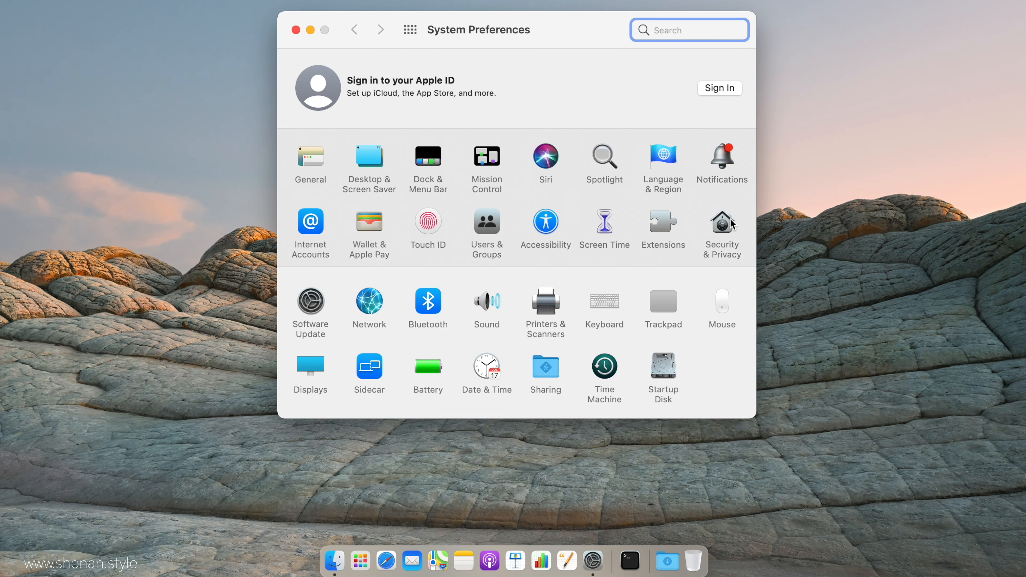
{"action": "left_click", "coordinate": [722, 225]}
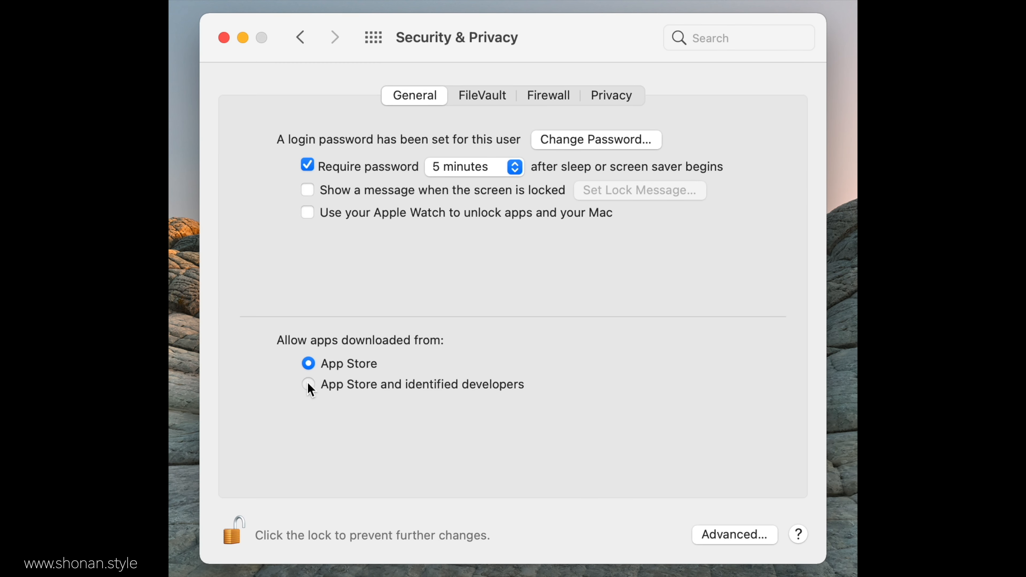
{"action": "mouse_move", "coordinate": [493, 437]}
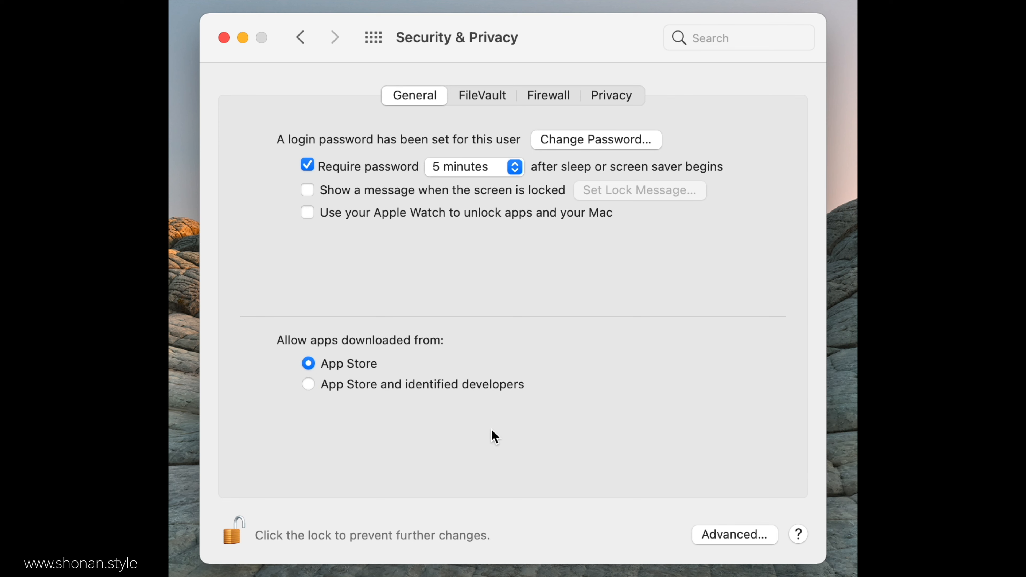
{"action": "mouse_move", "coordinate": [367, 423]}
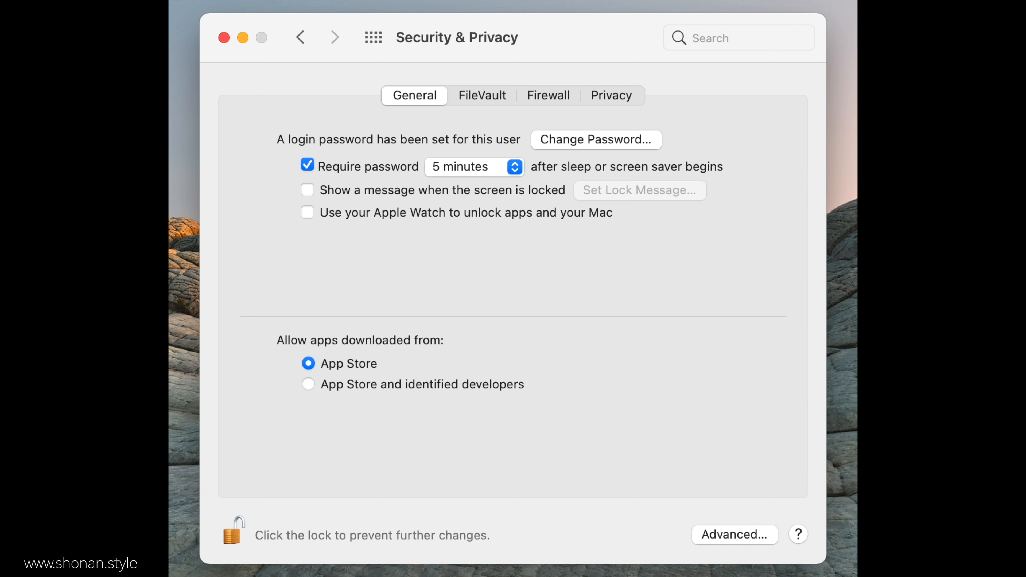
{"action": "left_click", "coordinate": [224, 38]}
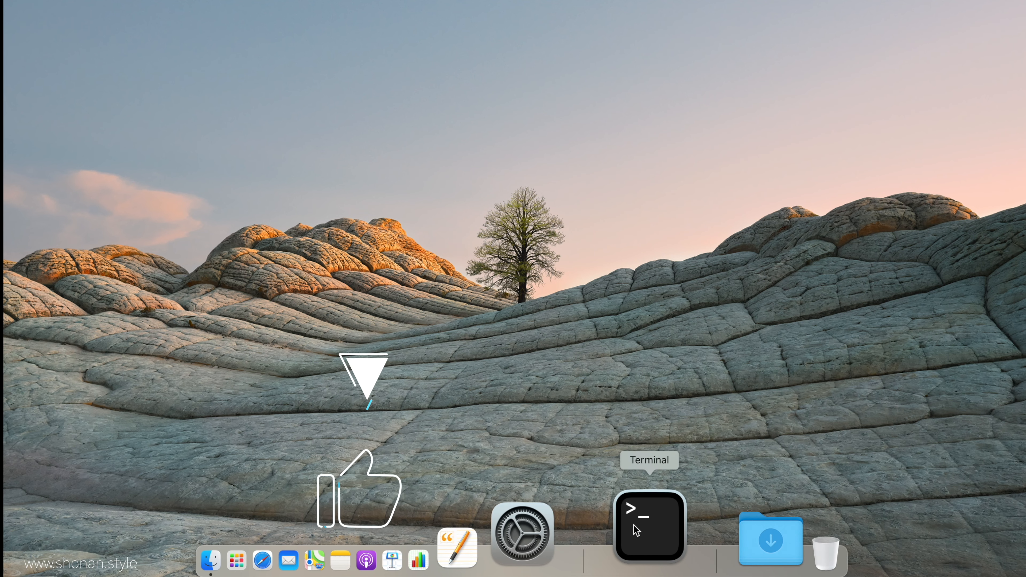
{"action": "mouse_move", "coordinate": [734, 250]}
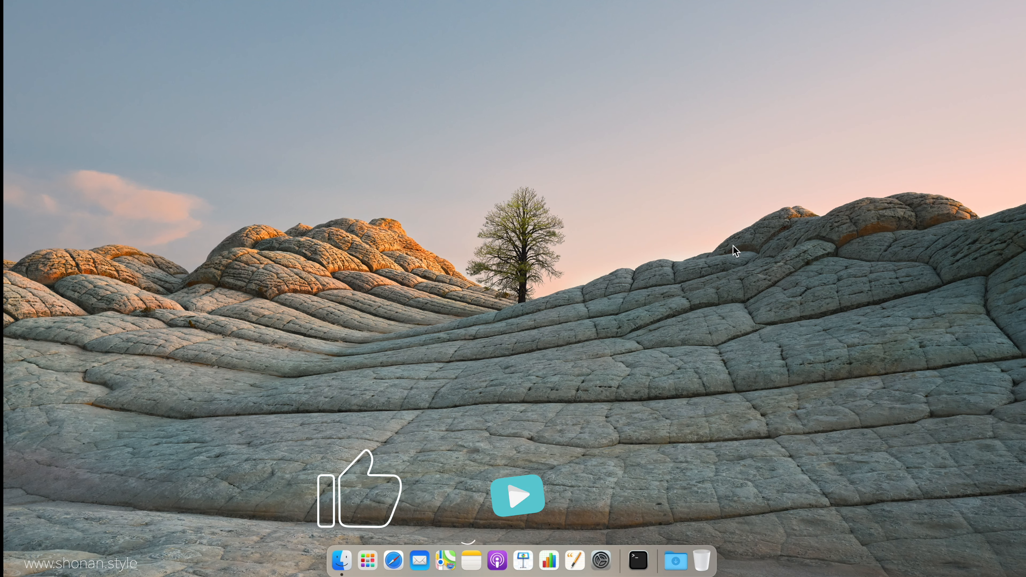
Step: Launch Terminal from Launchpad's Other folder after dismissing Spotlight search
{"action": "key", "text": "cmd+space"}
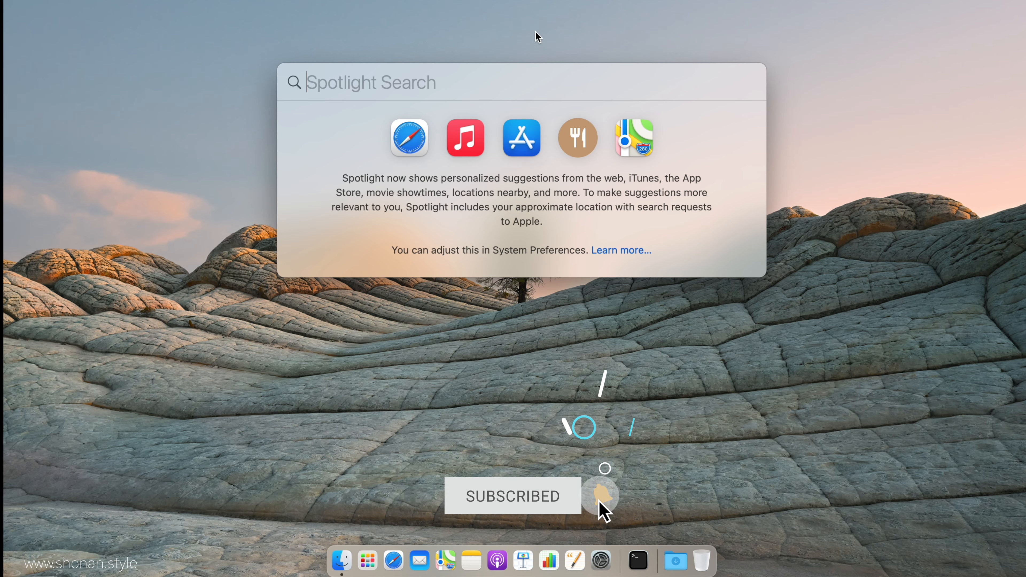
{"action": "left_click", "coordinate": [367, 561]}
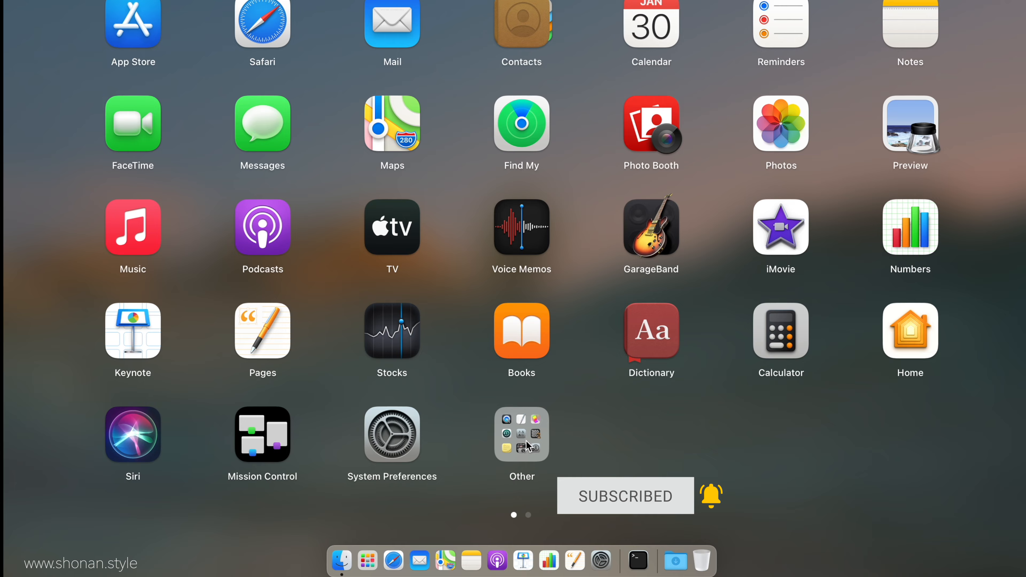
{"action": "left_click", "coordinate": [521, 434]}
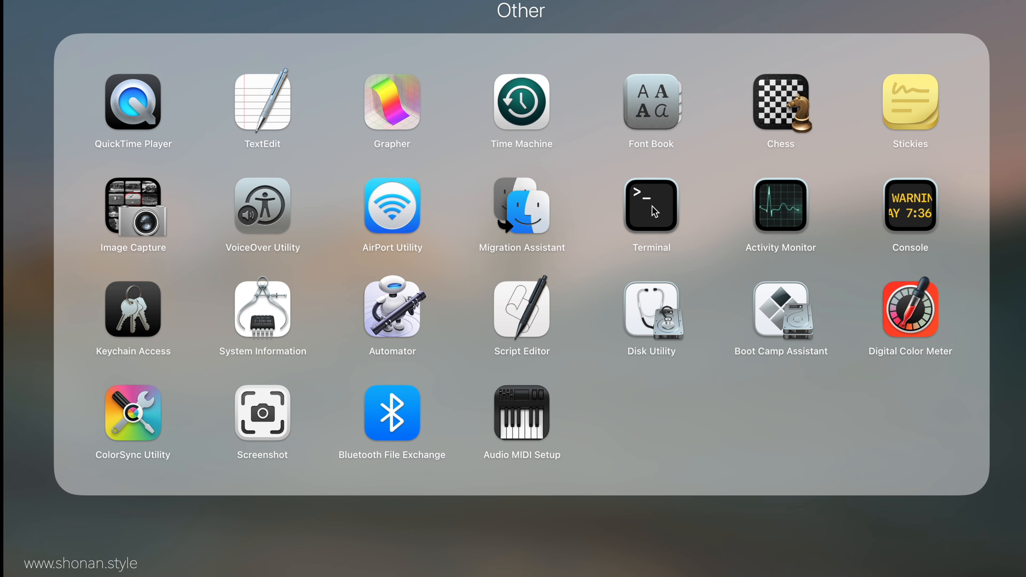
{"action": "left_click", "coordinate": [650, 208]}
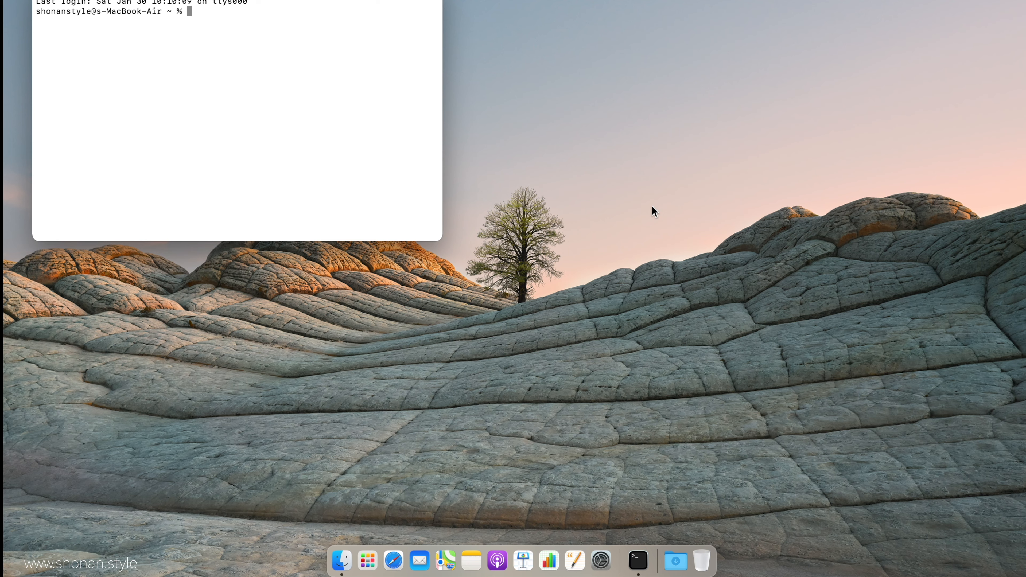
Step: Run 'sudo spctl --master-disable' in Terminal to disable Gatekeeper
{"action": "type", "text": "sud"}
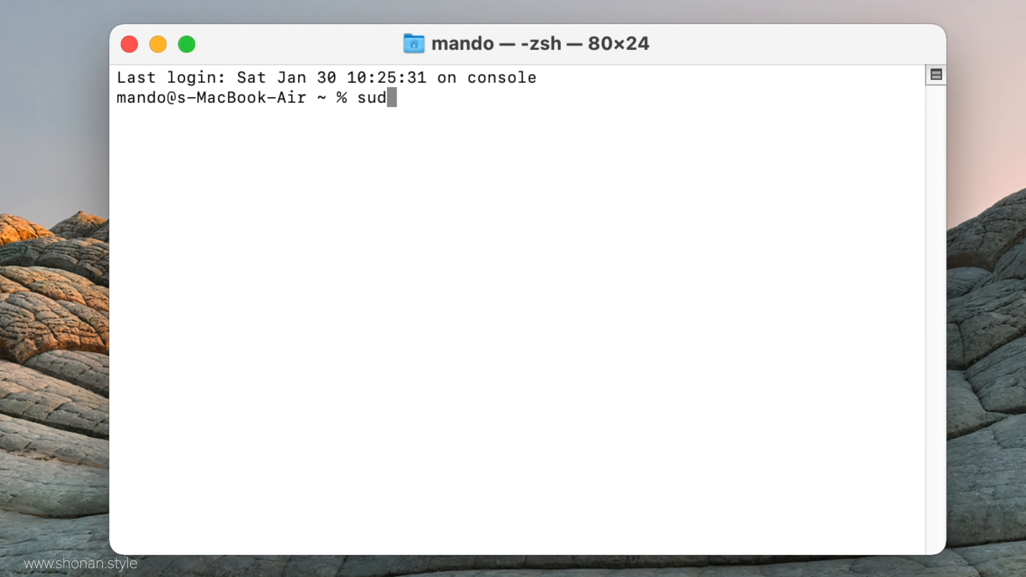
{"action": "type", "text": "o s"}
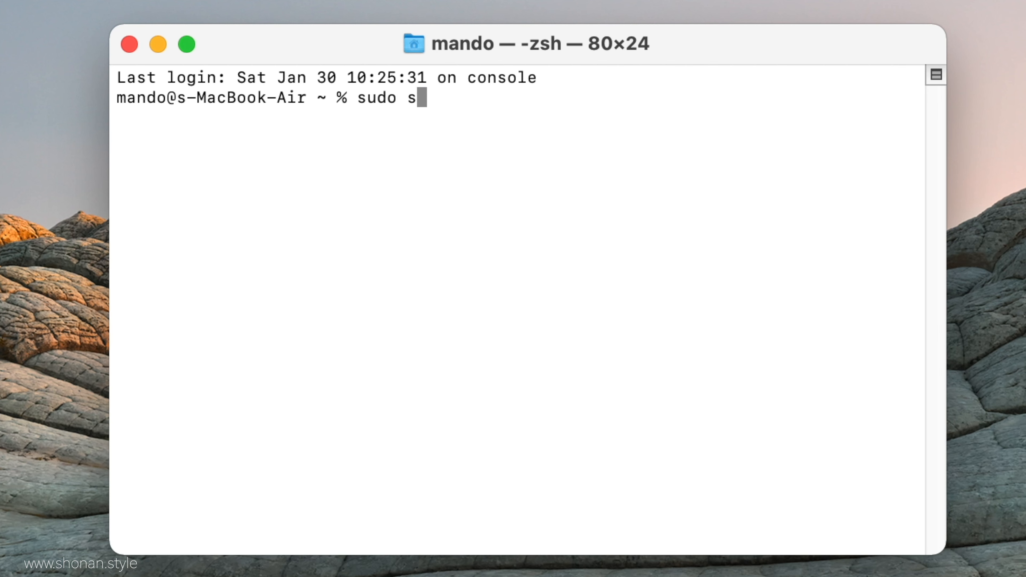
{"action": "type", "text": "pc"}
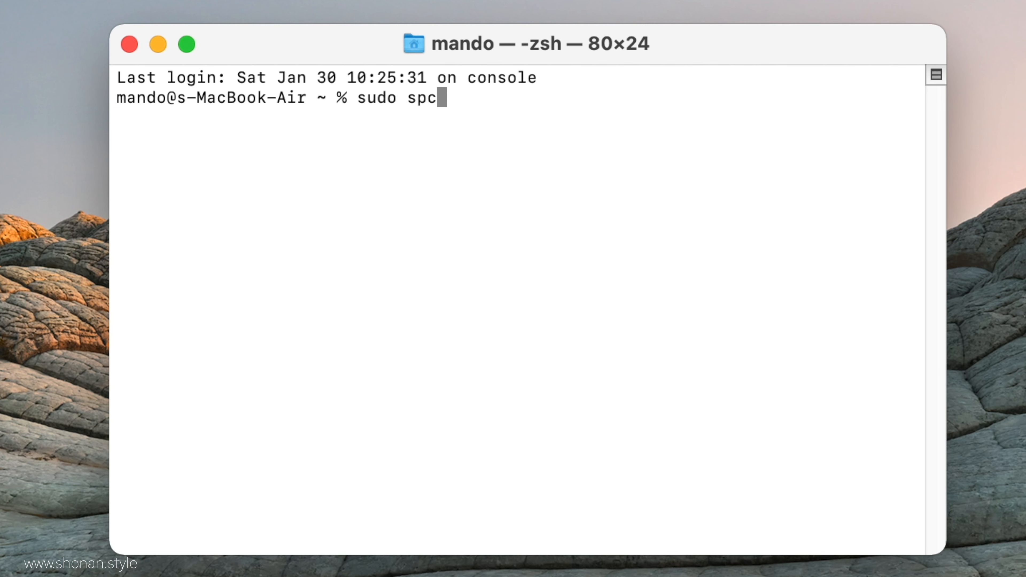
{"action": "type", "text": "tl"}
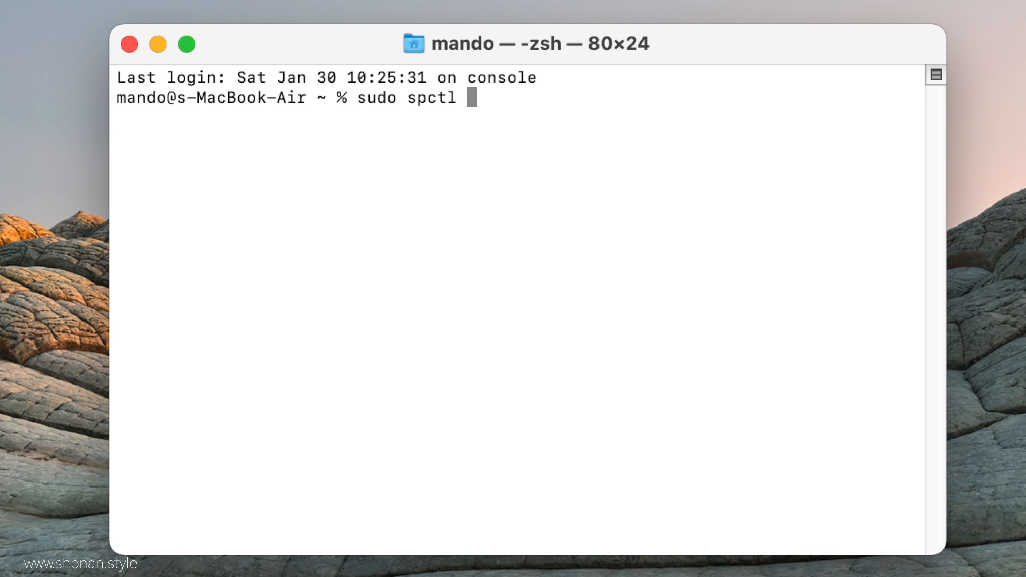
{"action": "type", "text": "--"}
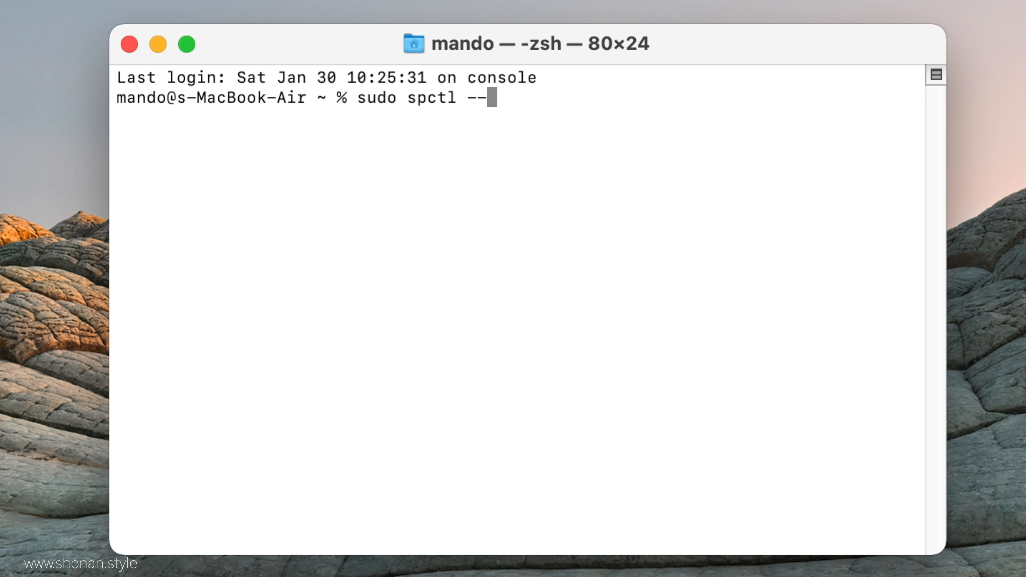
{"action": "type", "text": "master"}
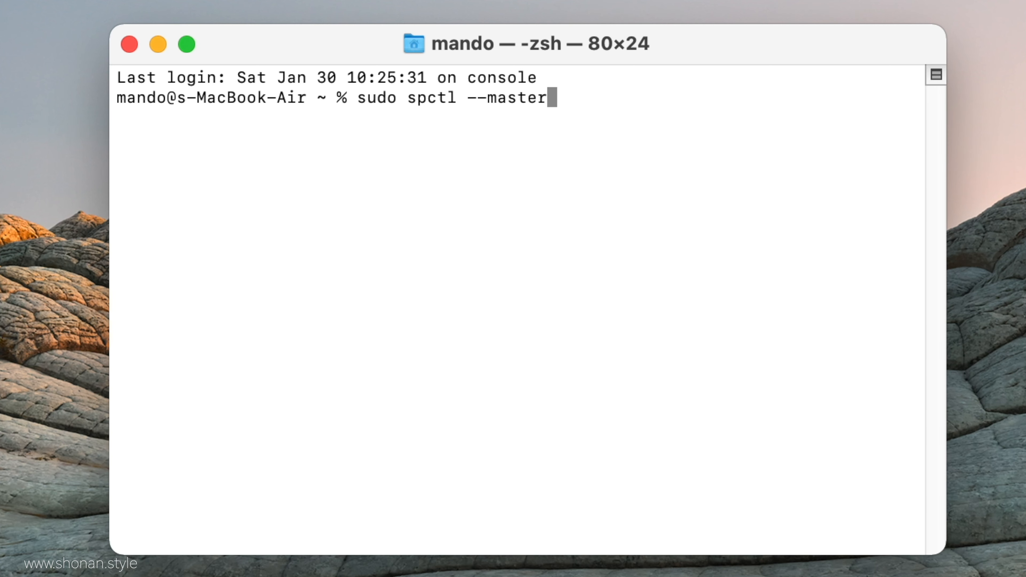
{"action": "type", "text": "-"}
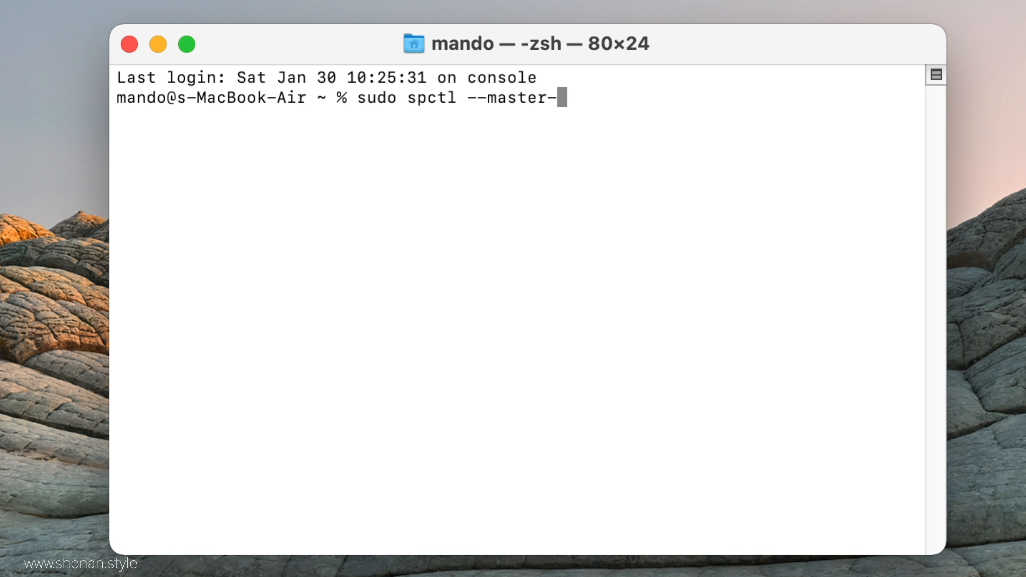
{"action": "type", "text": "disa"}
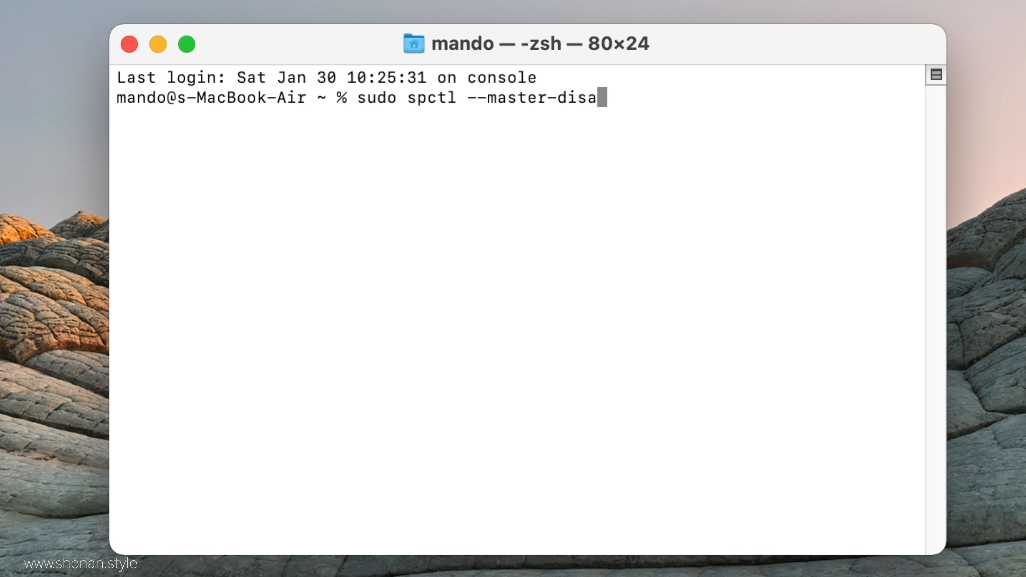
{"action": "type", "text": "ble"}
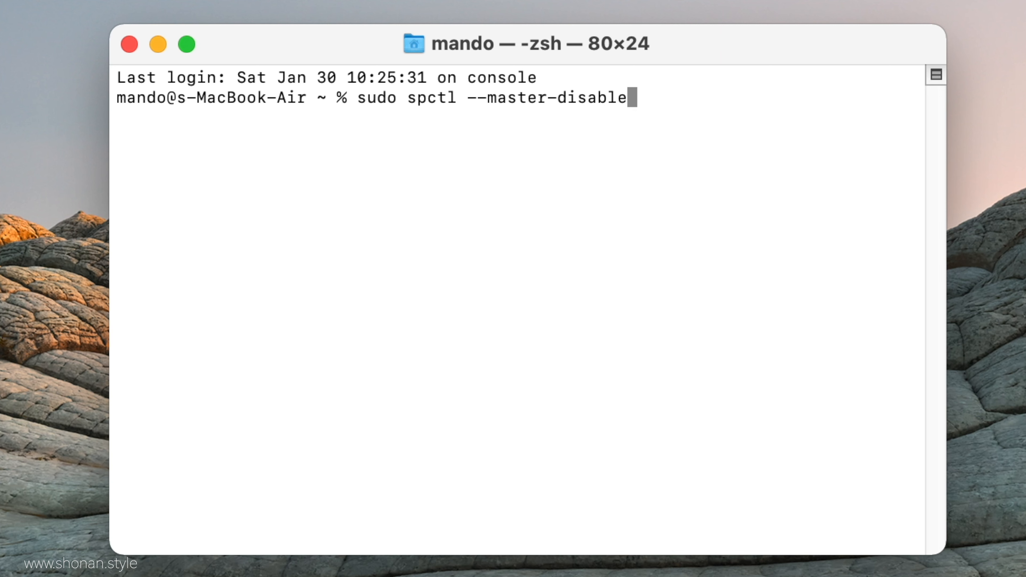
{"action": "key", "text": "Return"}
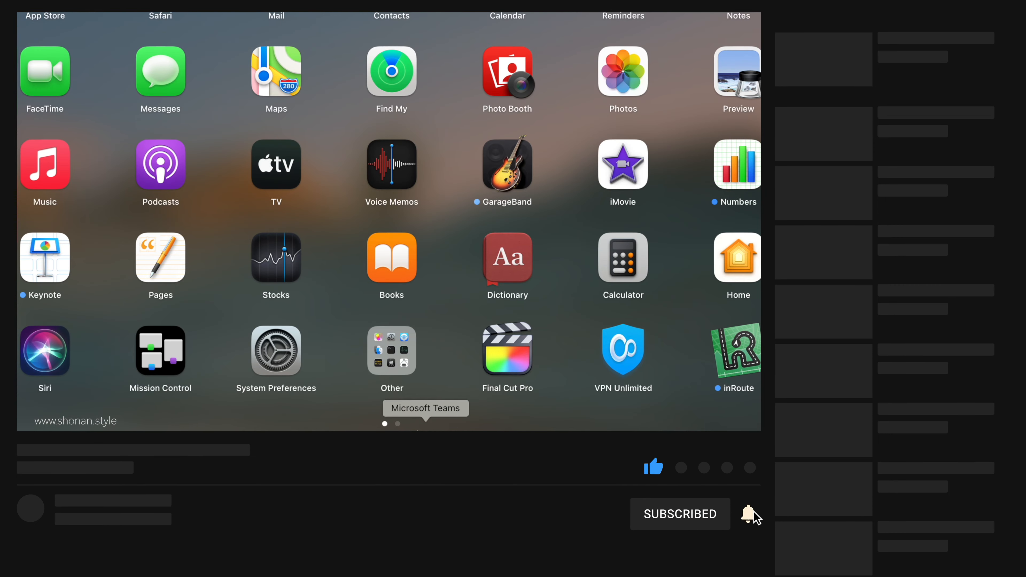
Step: Return to Security & Privacy in System Preferences and unlock it for changes
{"action": "left_click", "coordinate": [276, 350]}
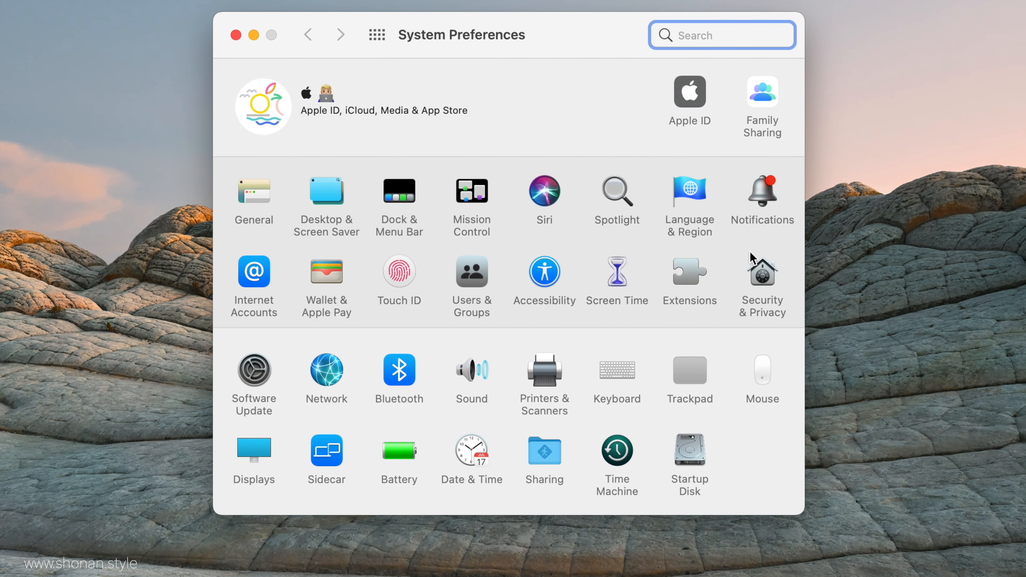
{"action": "left_click", "coordinate": [762, 273]}
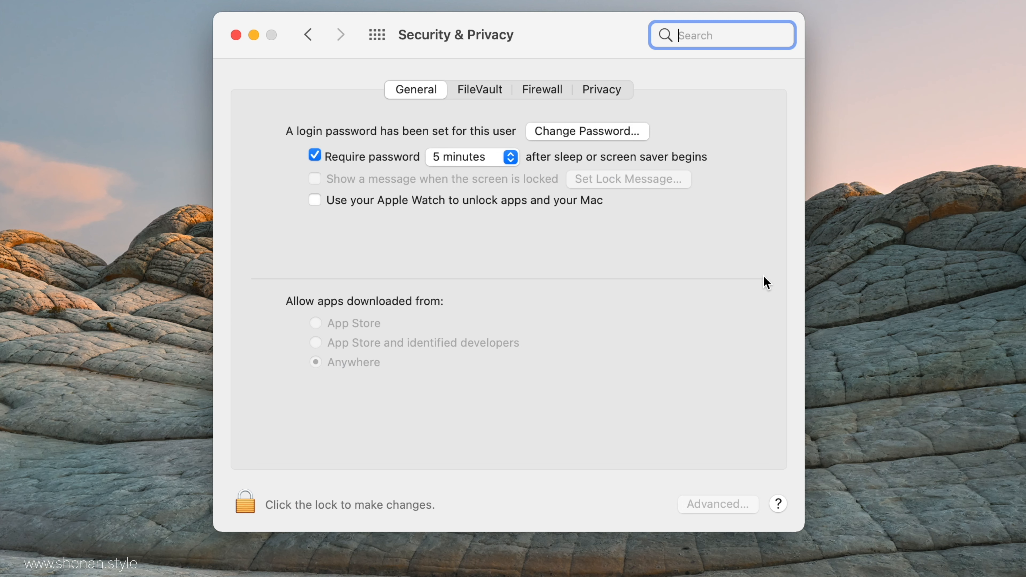
{"action": "mouse_move", "coordinate": [321, 351]}
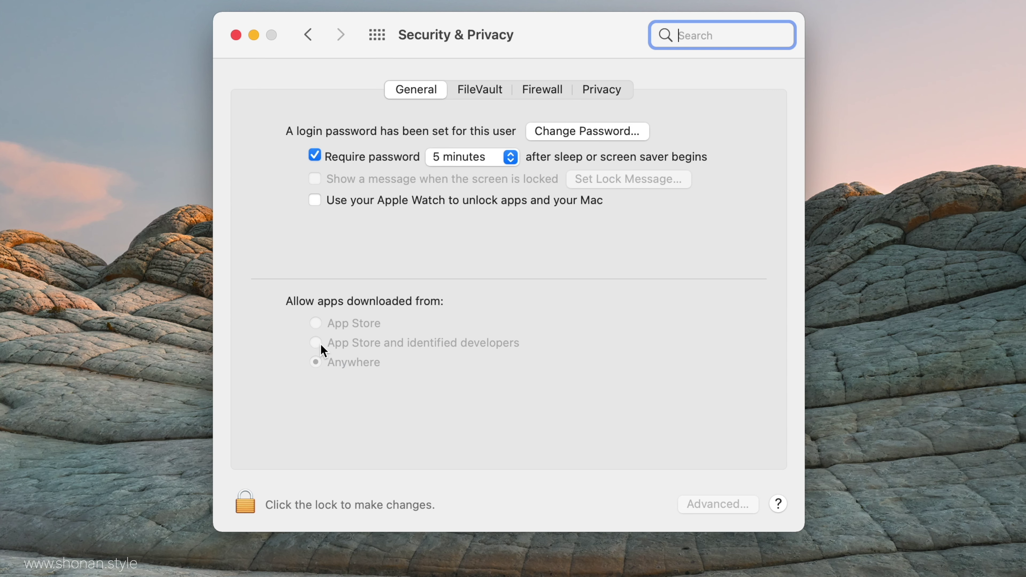
{"action": "left_click", "coordinate": [244, 504]}
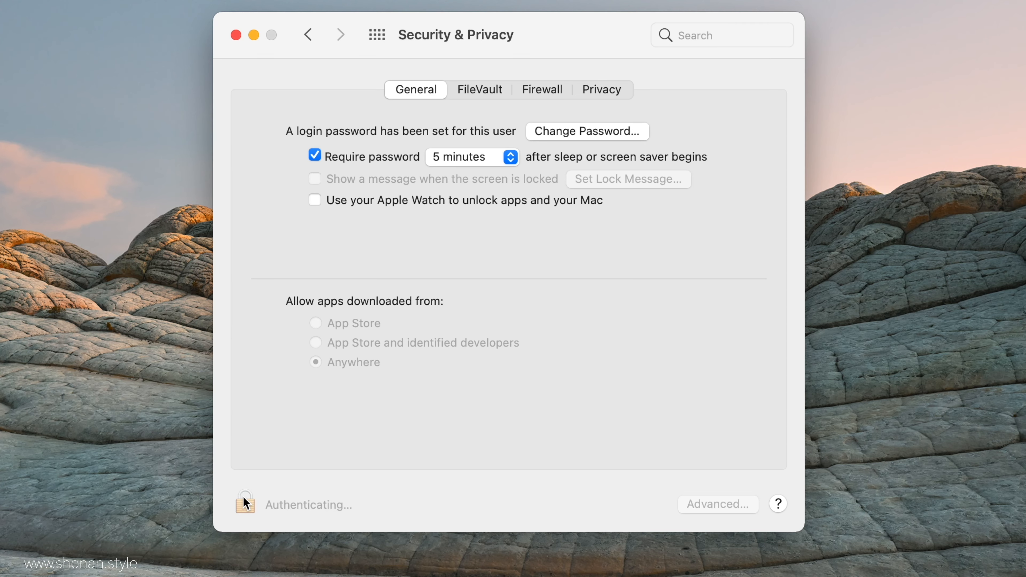
Step: Select 'Anywhere' under Allow apps downloaded from and confirm the choice
{"action": "left_click", "coordinate": [315, 342]}
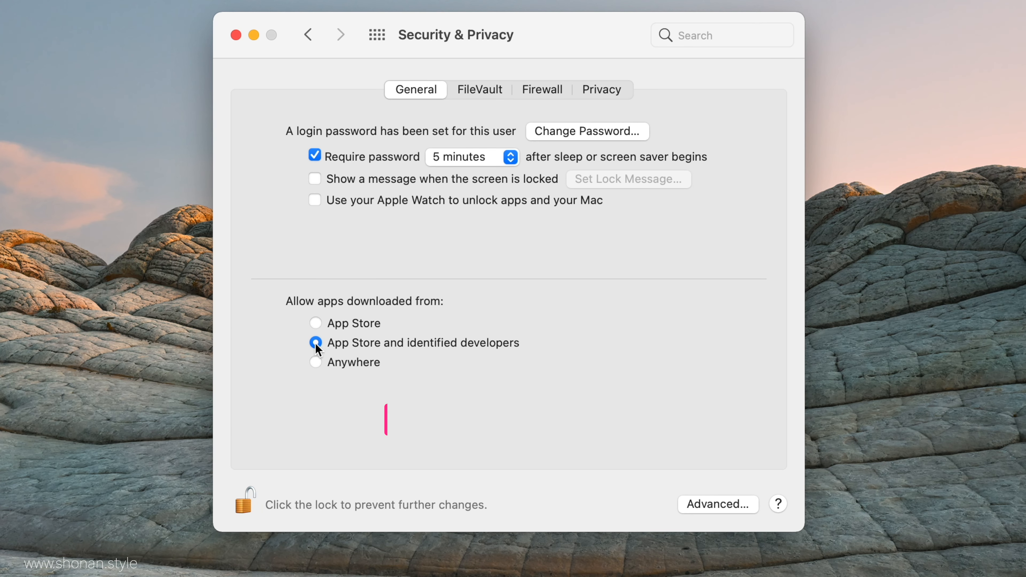
{"action": "left_click", "coordinate": [315, 362]}
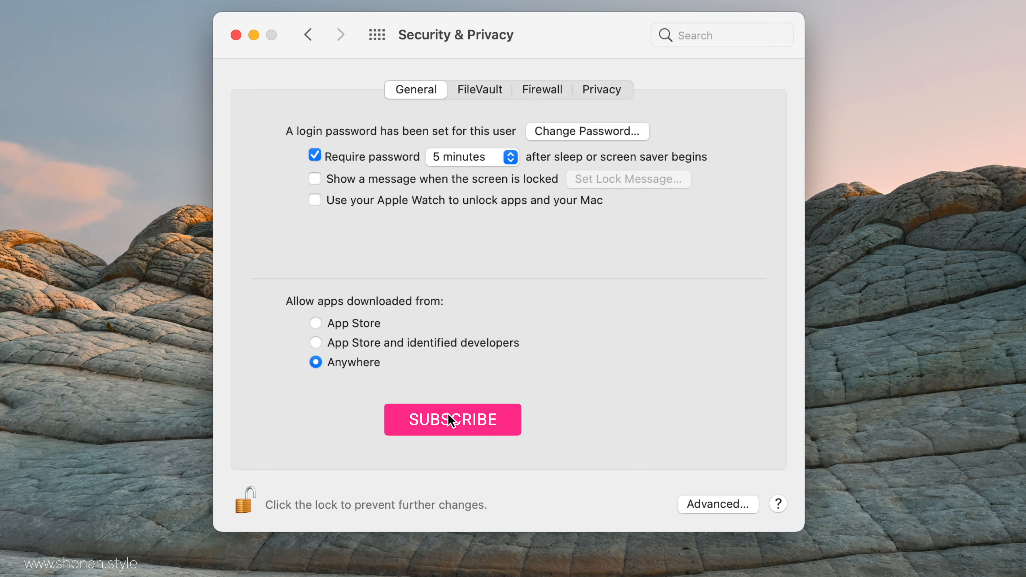
{"action": "left_click", "coordinate": [452, 419]}
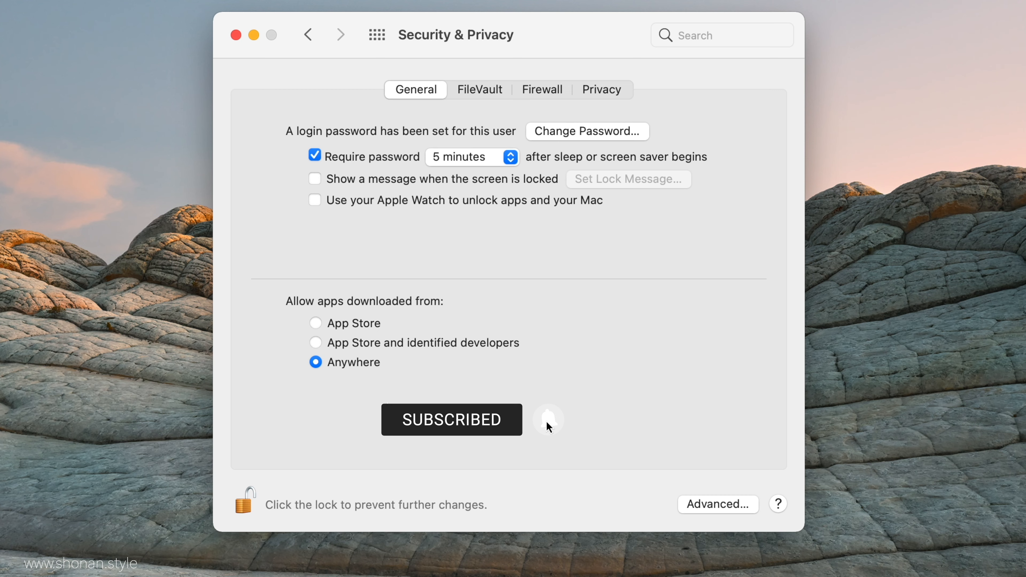
{"action": "left_click", "coordinate": [451, 420]}
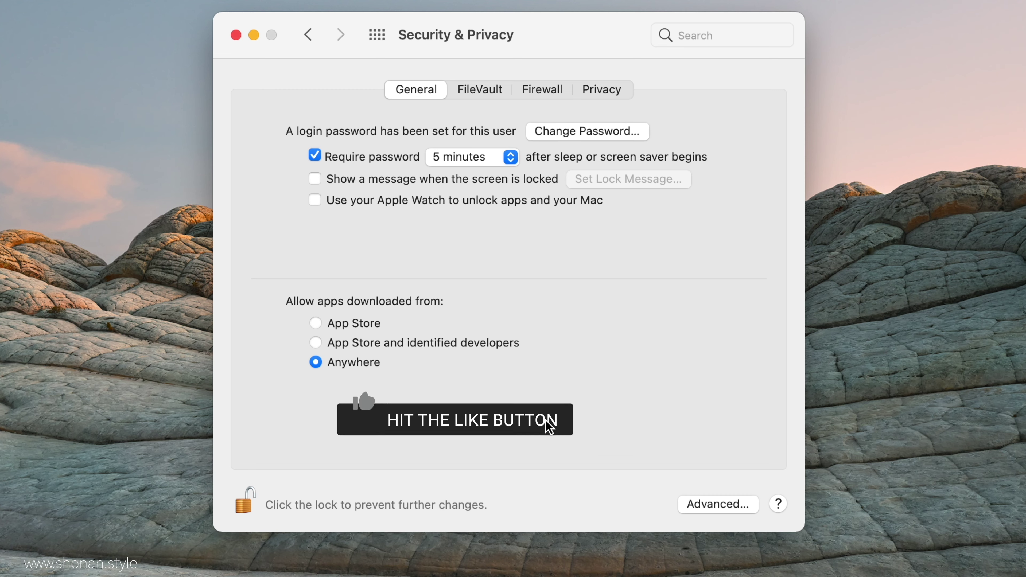